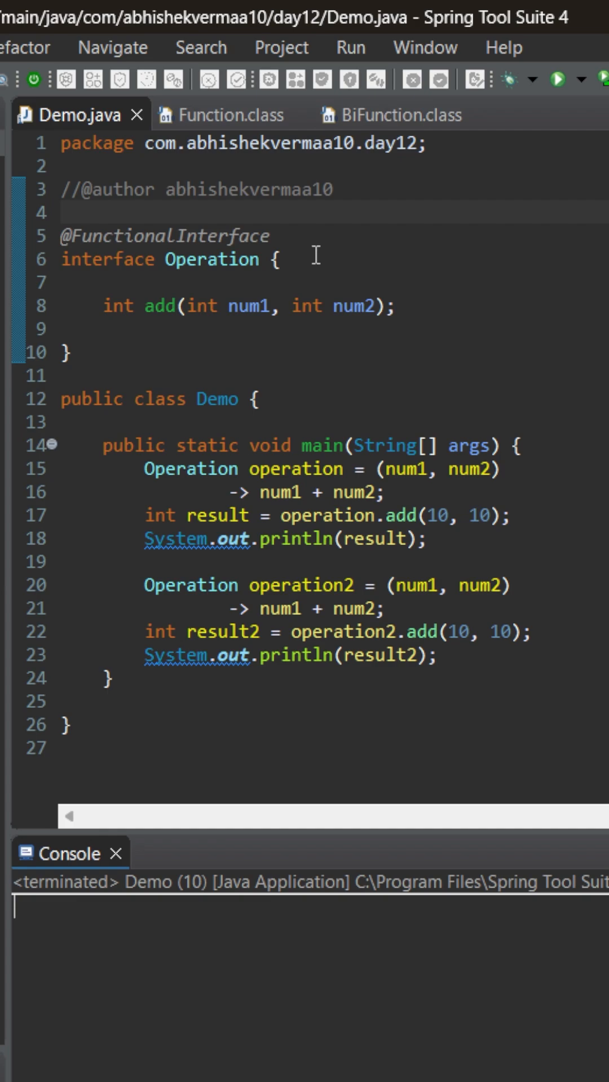
mouse_move(437, 287)
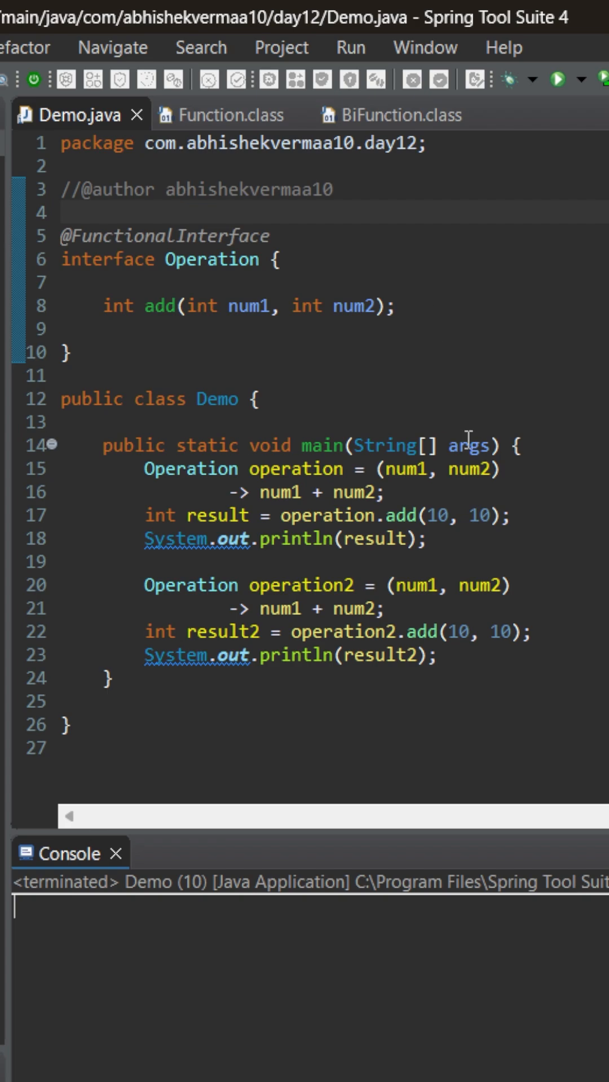
mouse_move(542, 539)
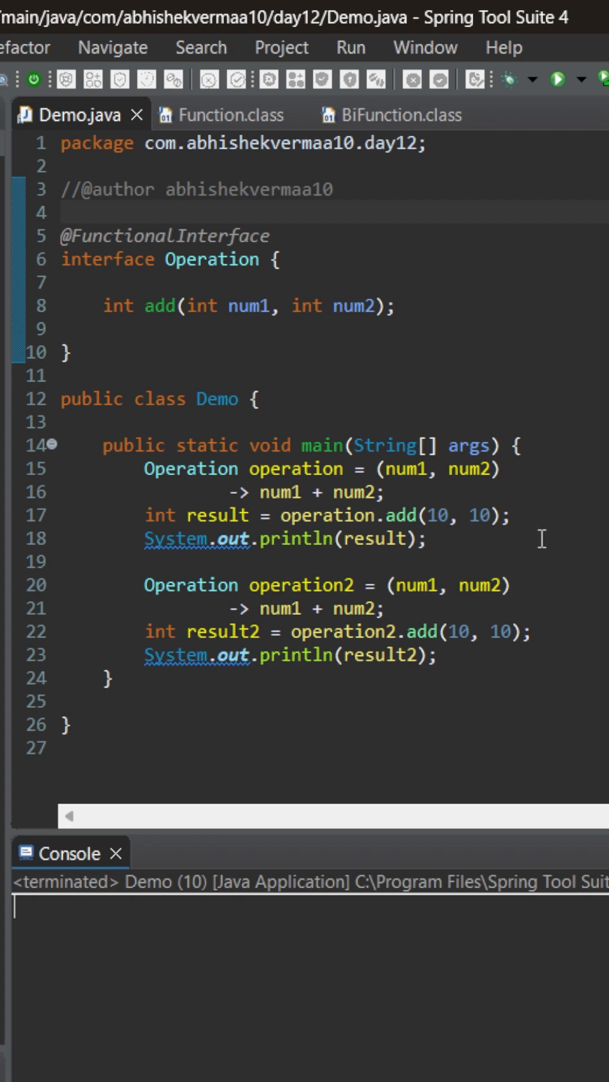
mouse_move(542, 499)
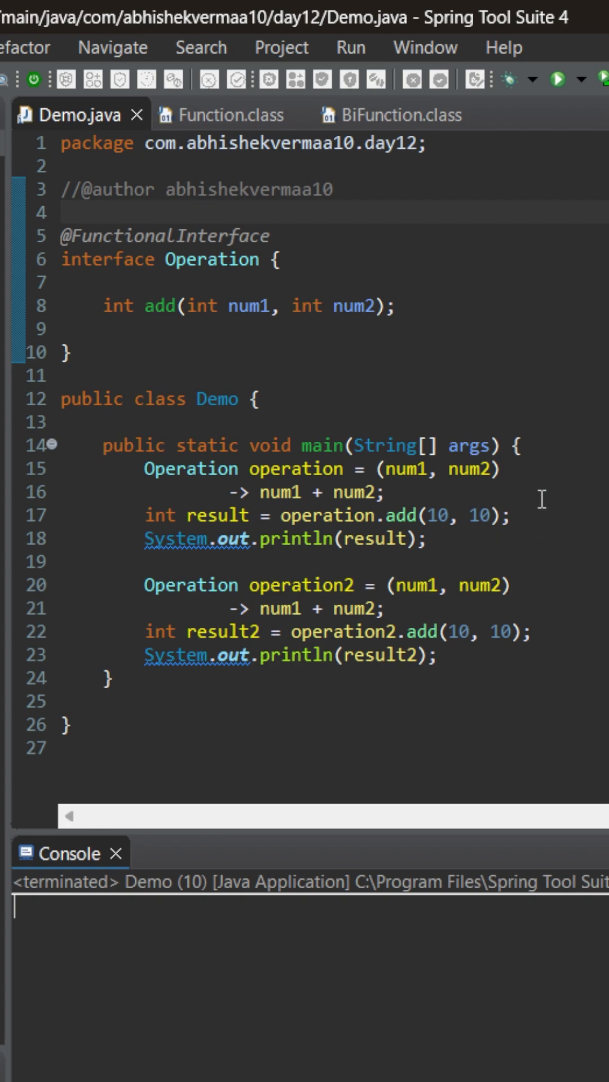
mouse_move(241, 166)
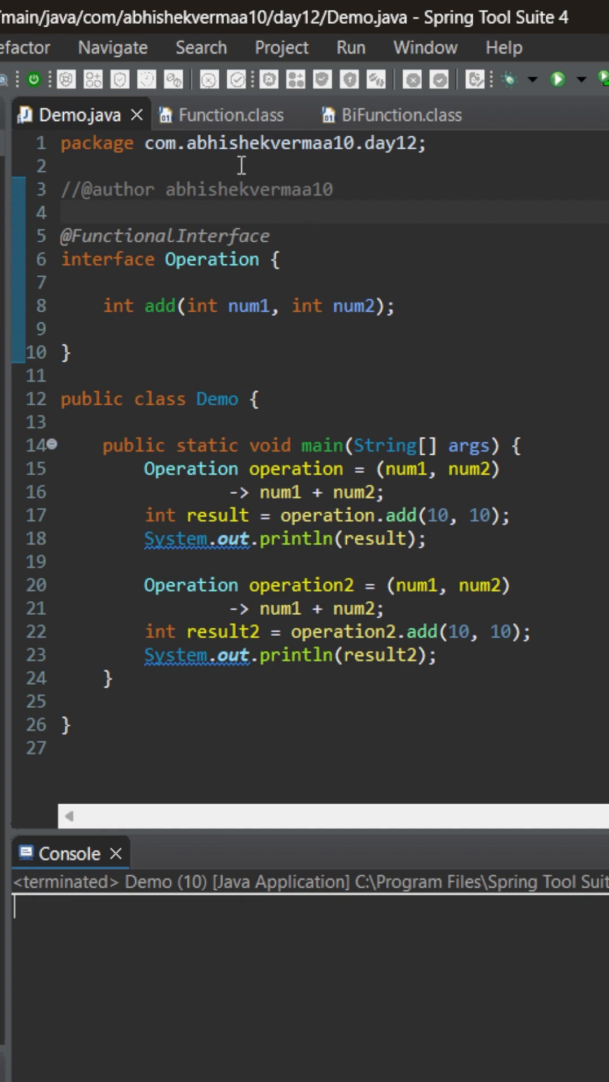
- Review the apply methods in the Function and BiFunction interface sources
left_click(228, 115)
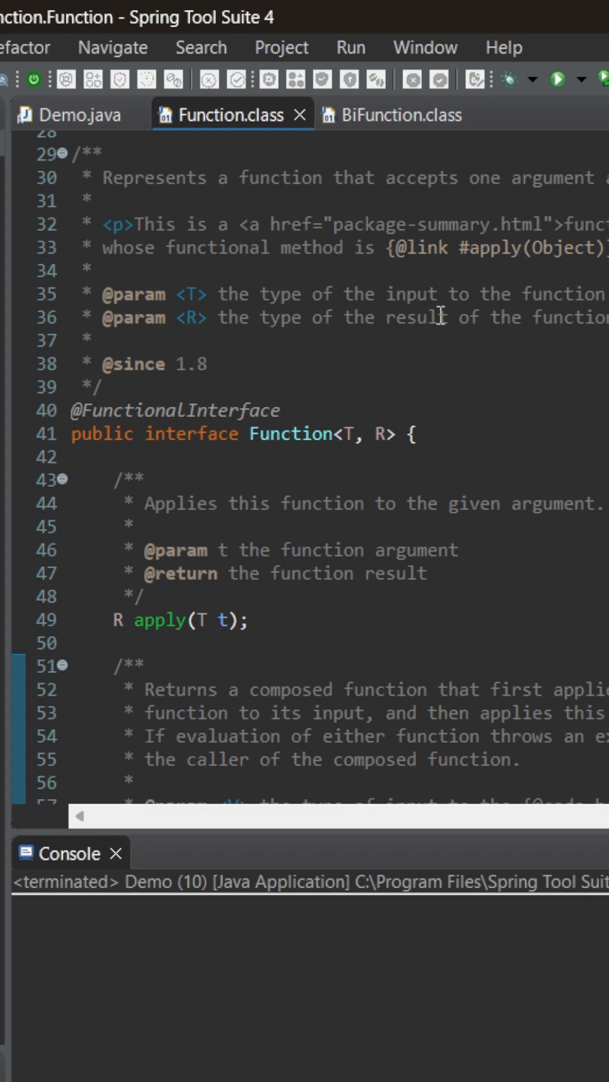
left_click(391, 114)
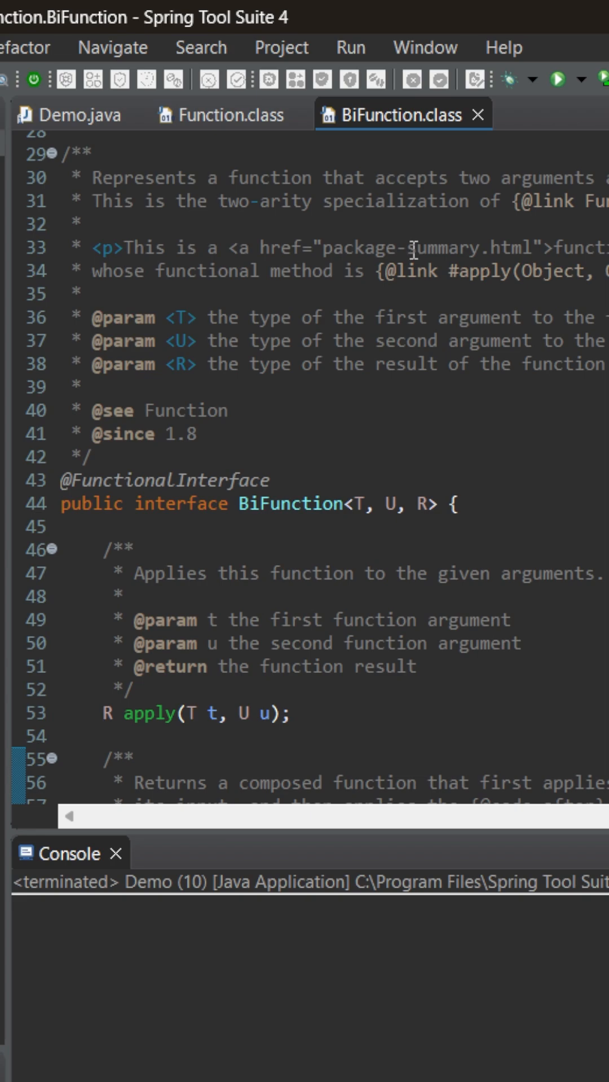
mouse_move(76, 115)
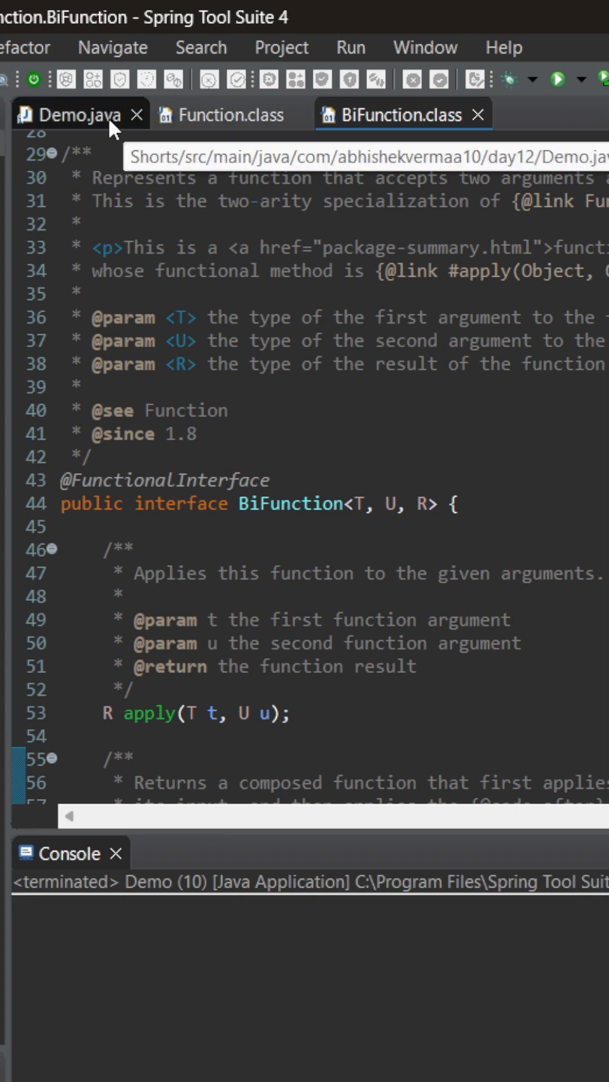
- In Demo.java, retype operation2's declared type as BiFunction<Integer, Integer, Integer>
left_click(68, 115)
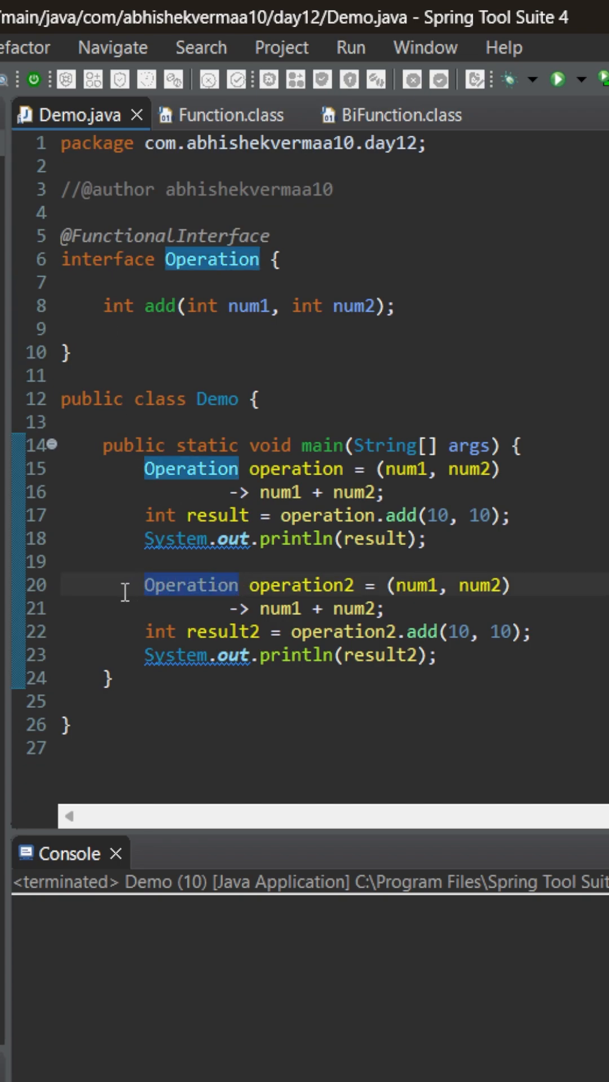
type("BiFunc")
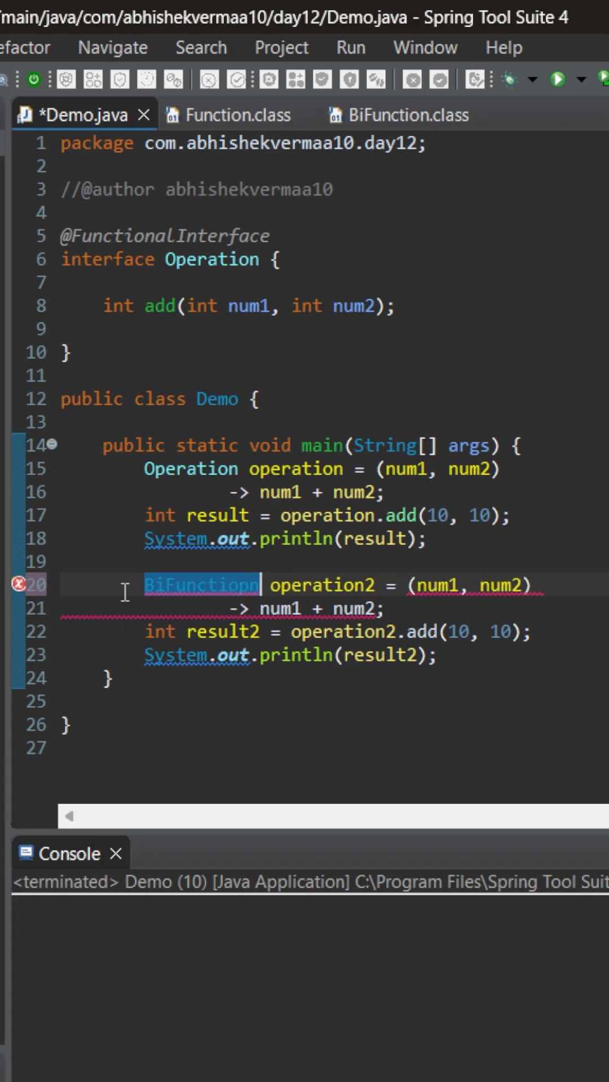
key("BackSpace")
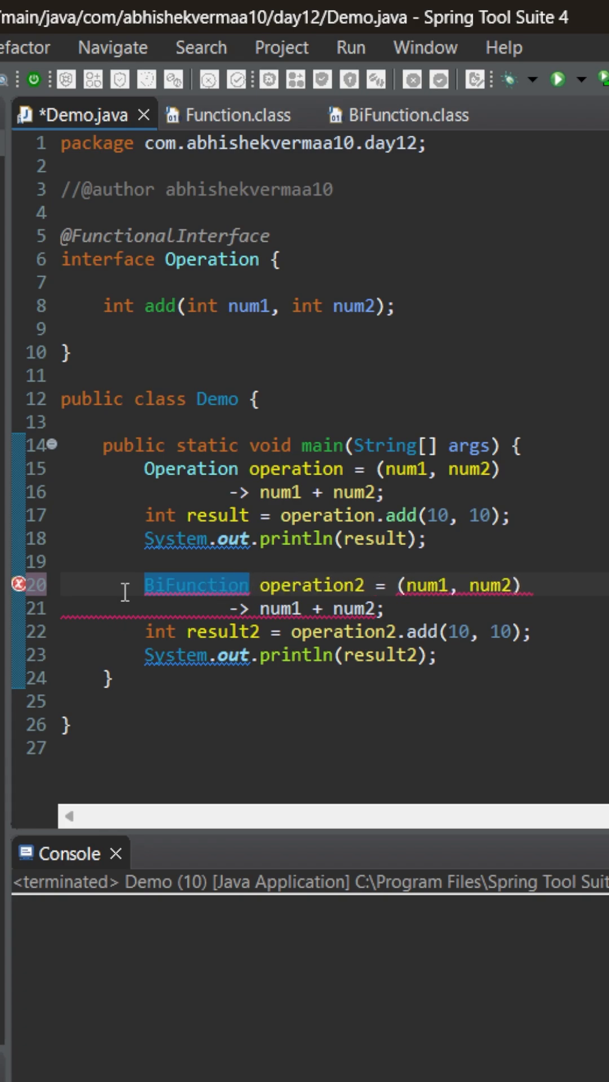
type("<Integer, I>")
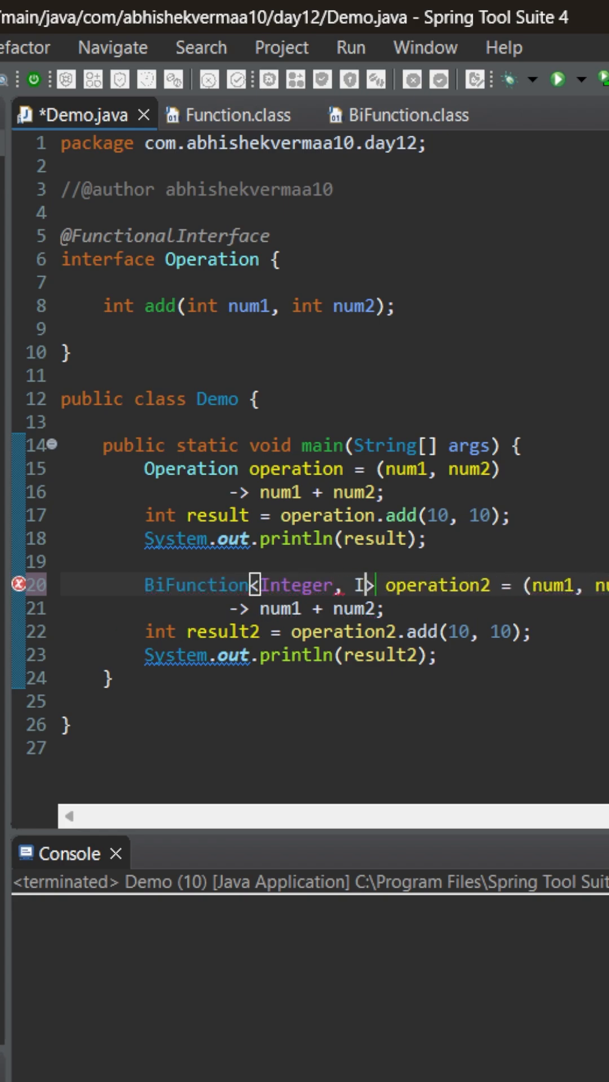
type("nteger")
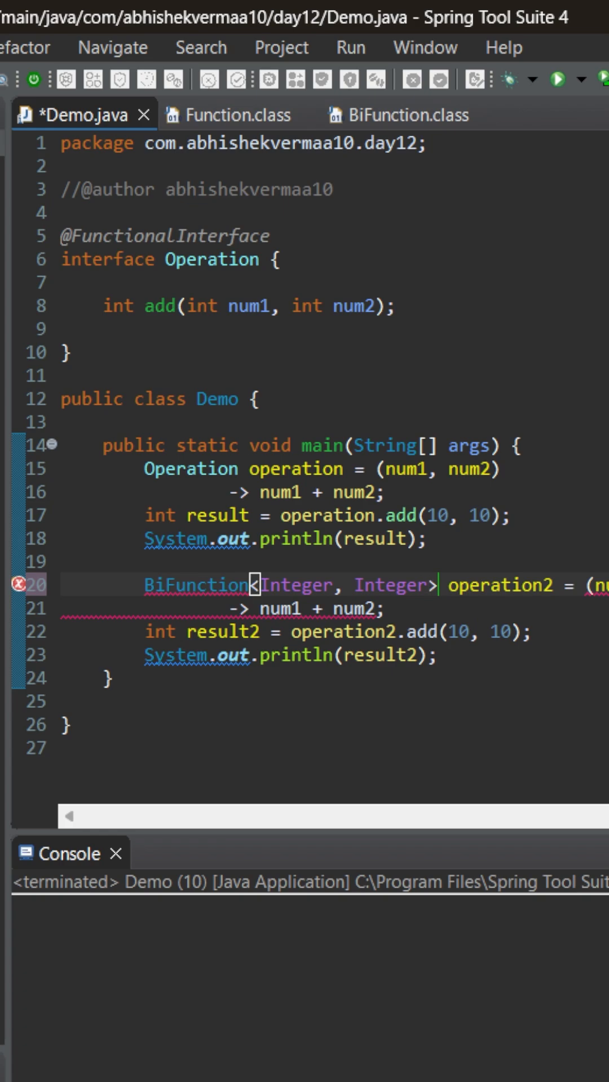
type(", Integer")
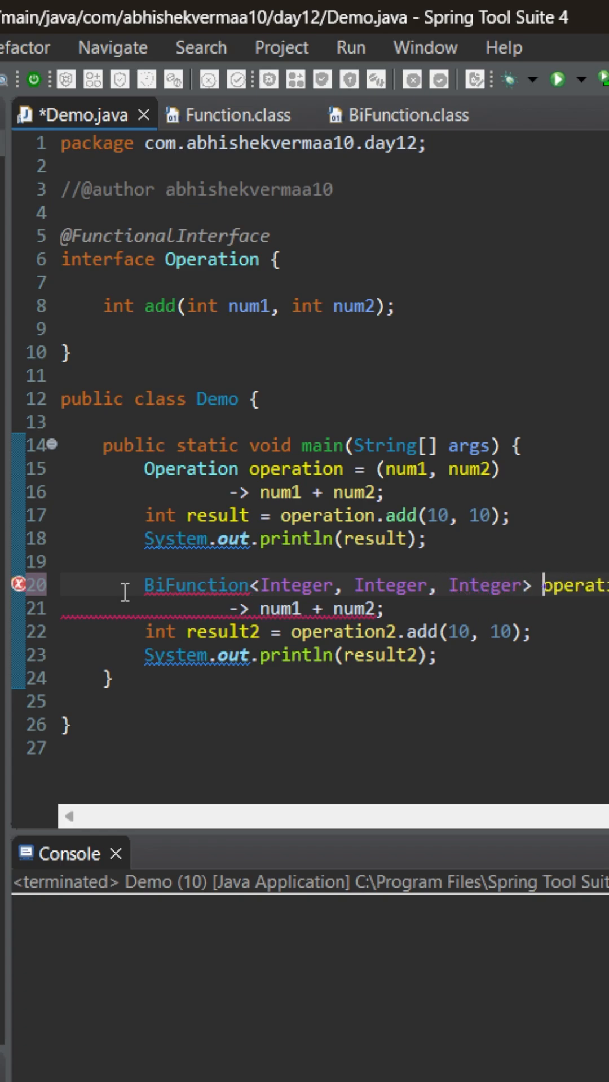
- Import java.util.function.BiFunction and call operation2.apply(10, 10)
type("pply")
key("enter")
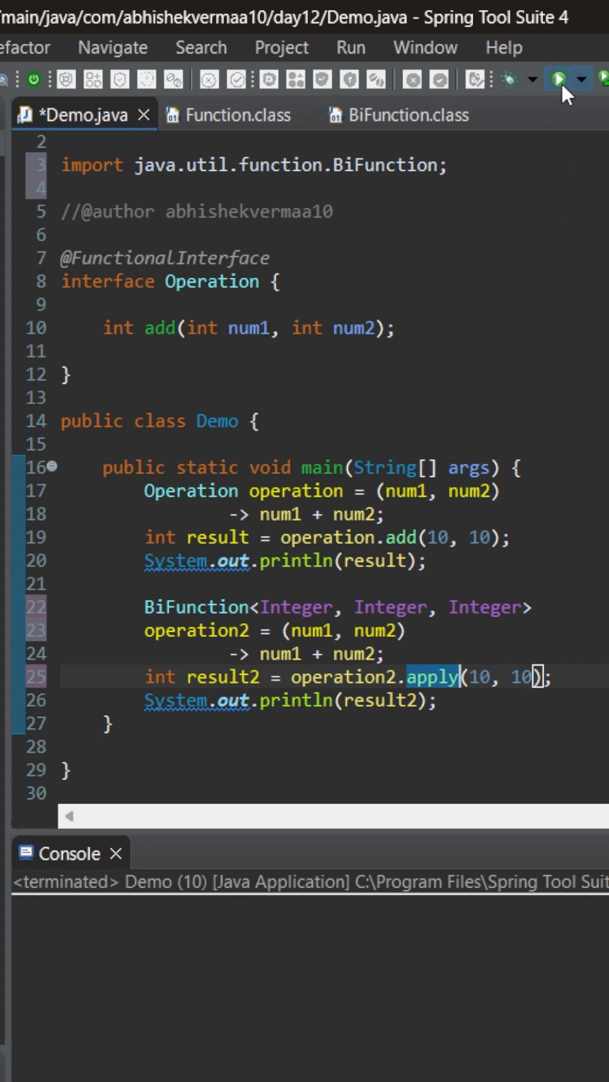
- Save and run Demo so the console shows 20 printed twice
left_click(549, 78)
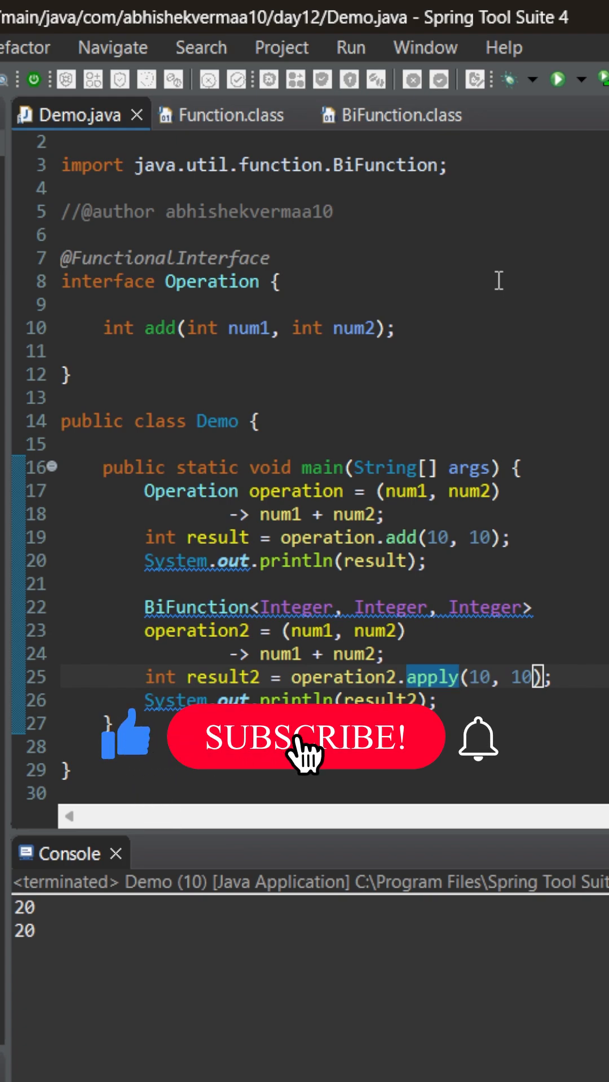
left_click(303, 737)
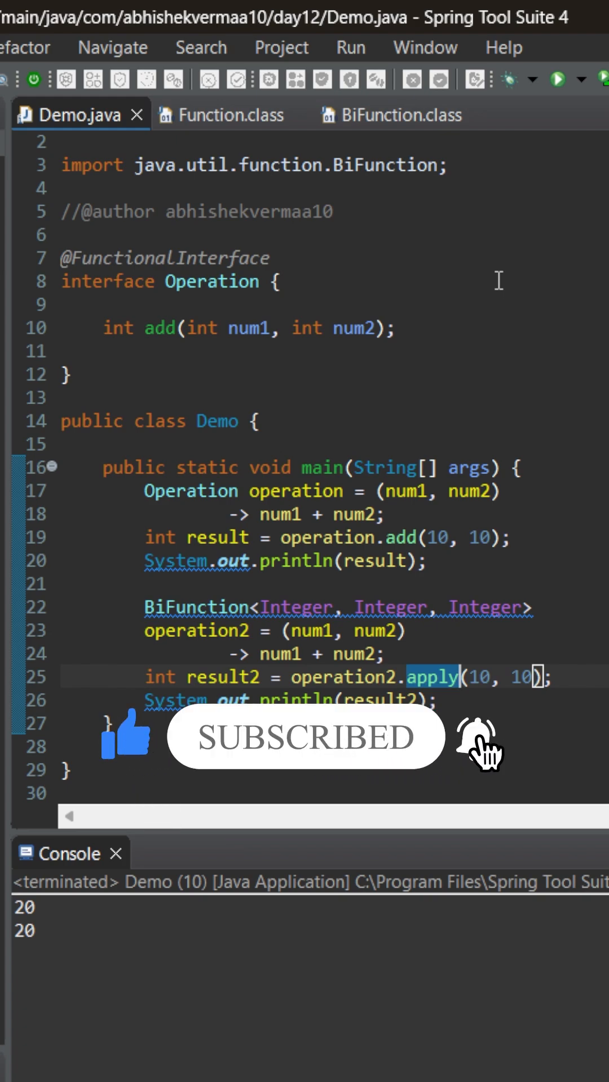